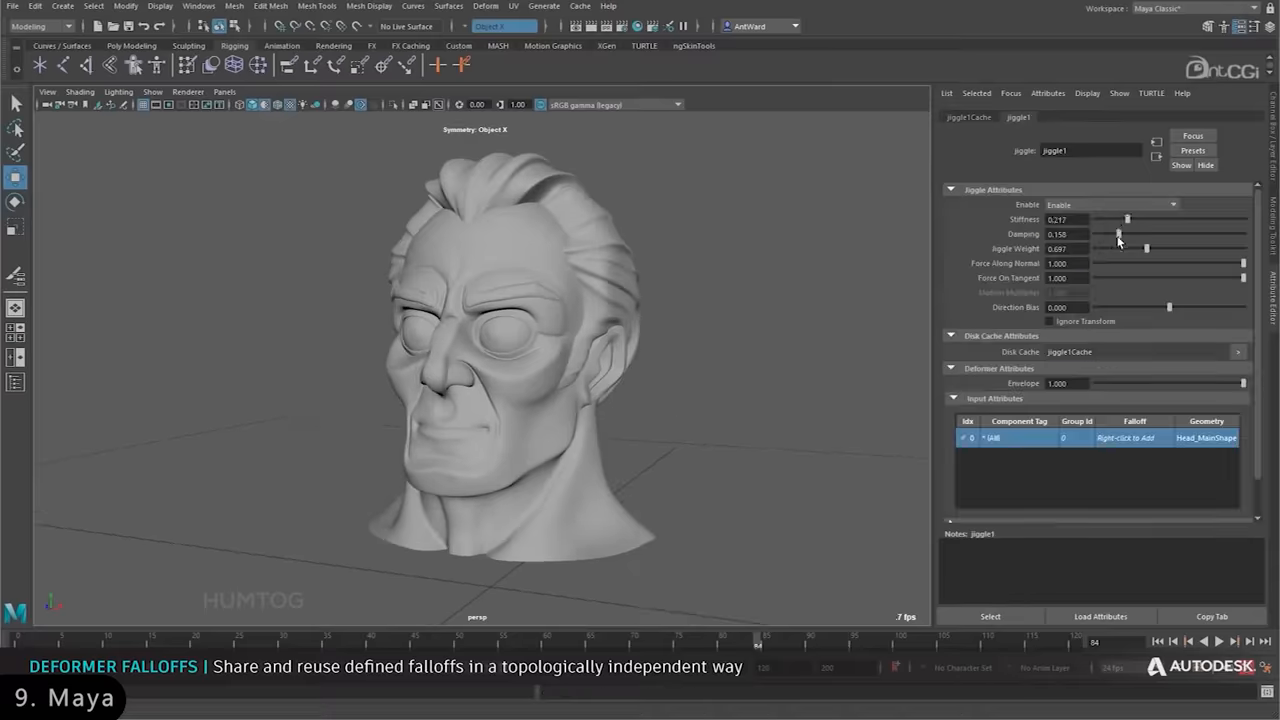
# - Place the Shiltec actuator.SLDASM assembly from the _Vendor folder into the machine model
pyautogui.click(1204, 642)
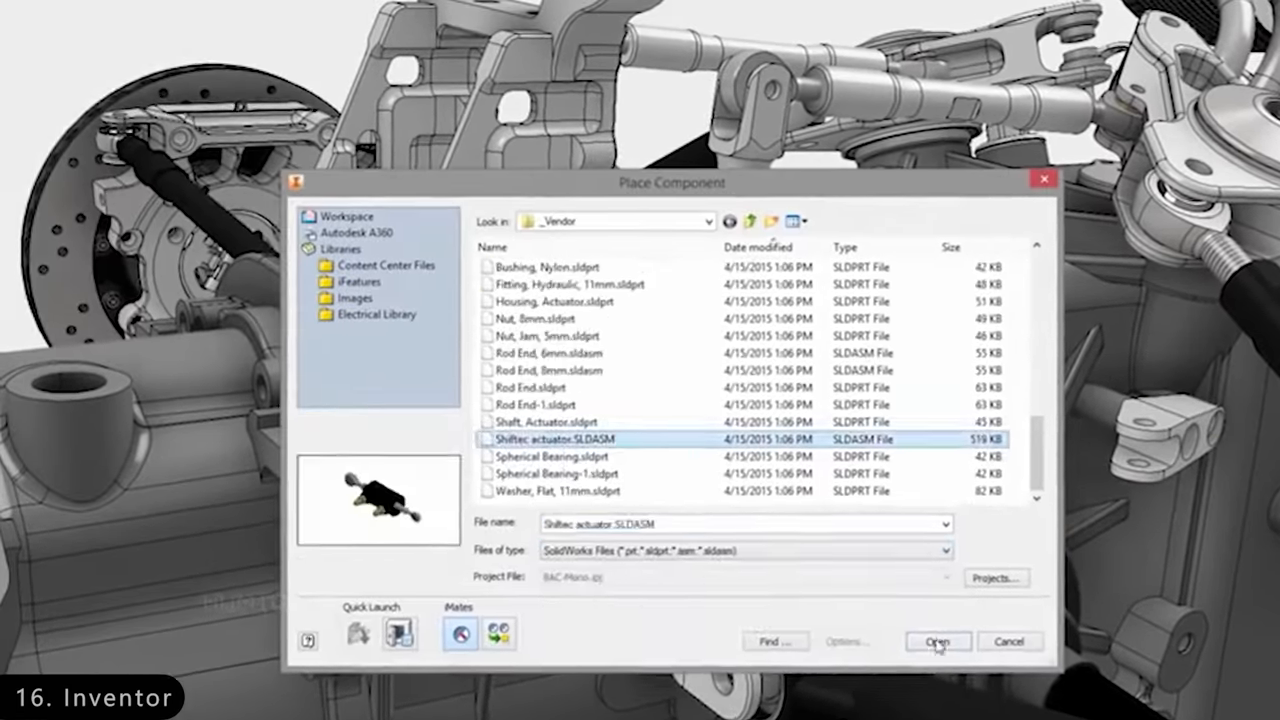
pyautogui.click(936, 640)
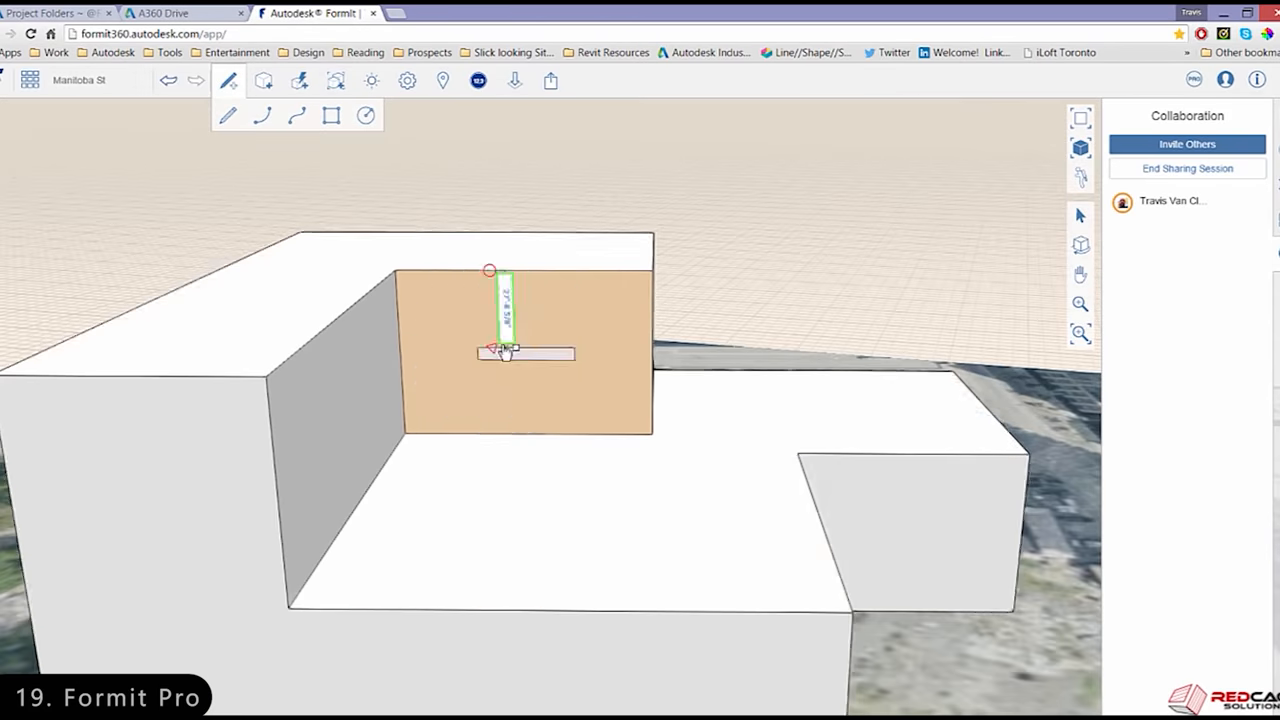
# - Show the Shadows date/time sliders and Solar Analysis from the toolbar
pyautogui.click(372, 80)
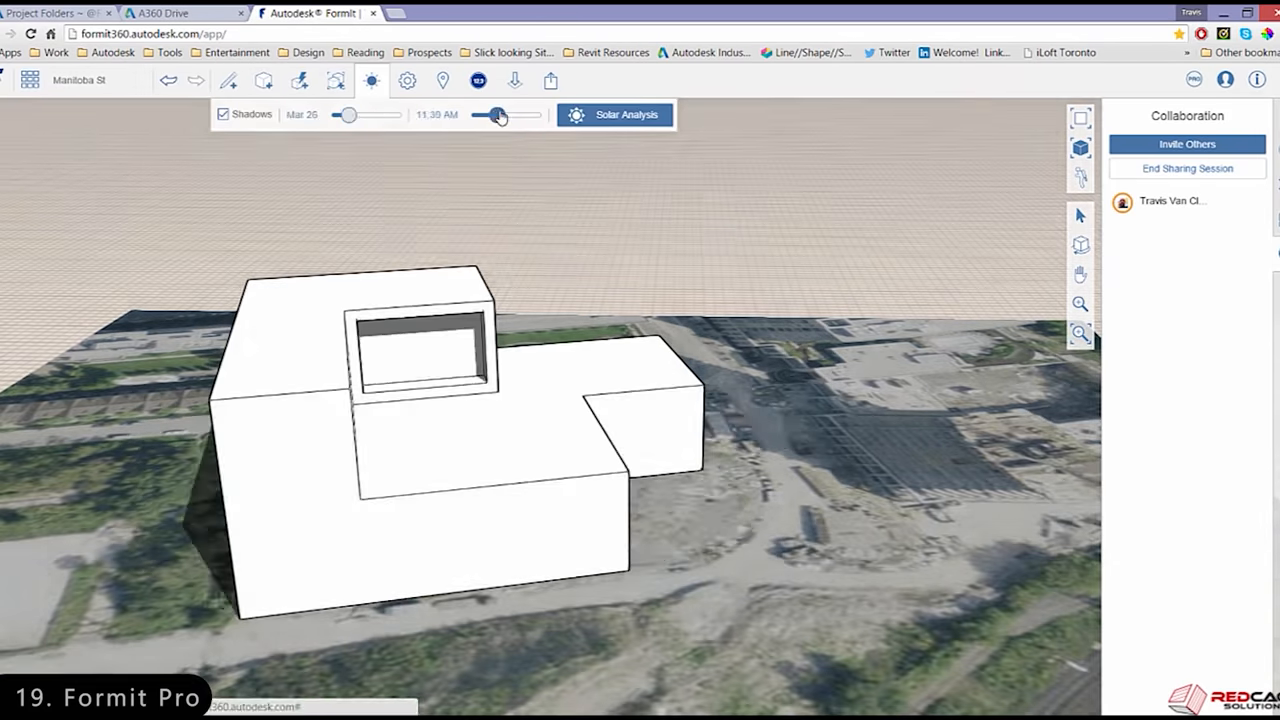
pyautogui.click(372, 80)
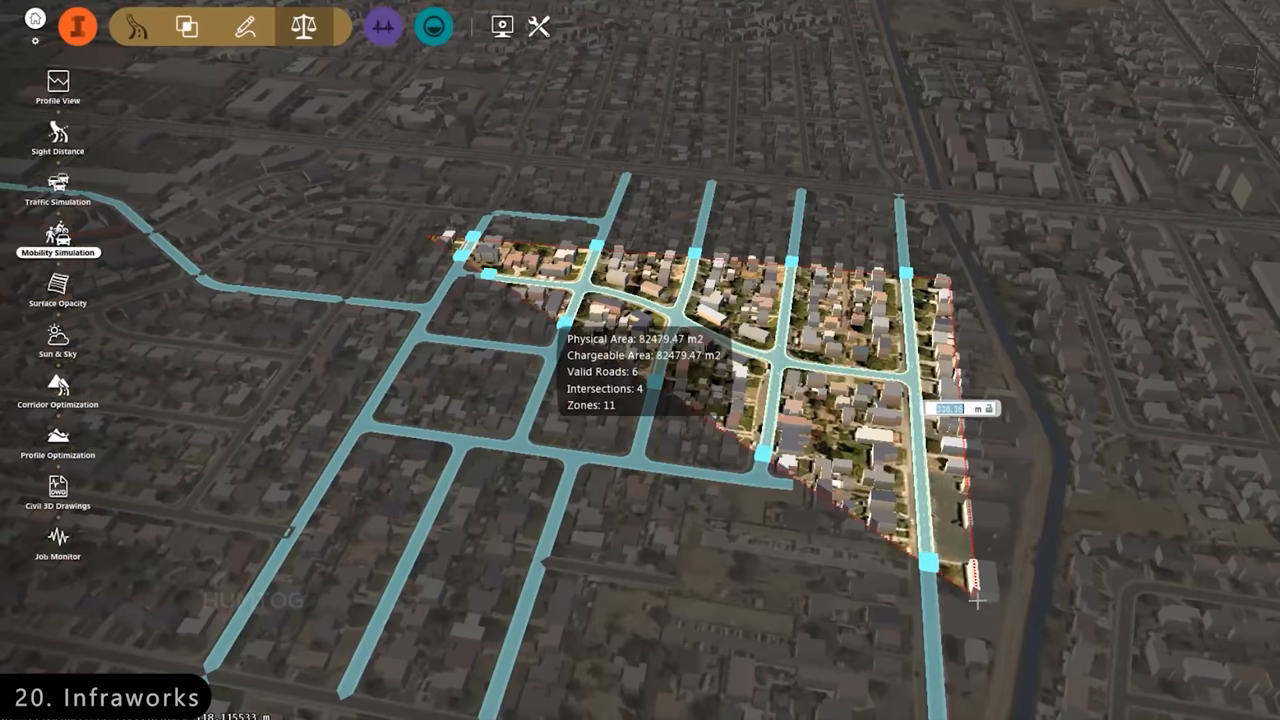
# - Start Mobility Simulation and inspect the zone tooltip listing 6 roads, 4 intersections and 11 zones
pyautogui.click(56, 238)
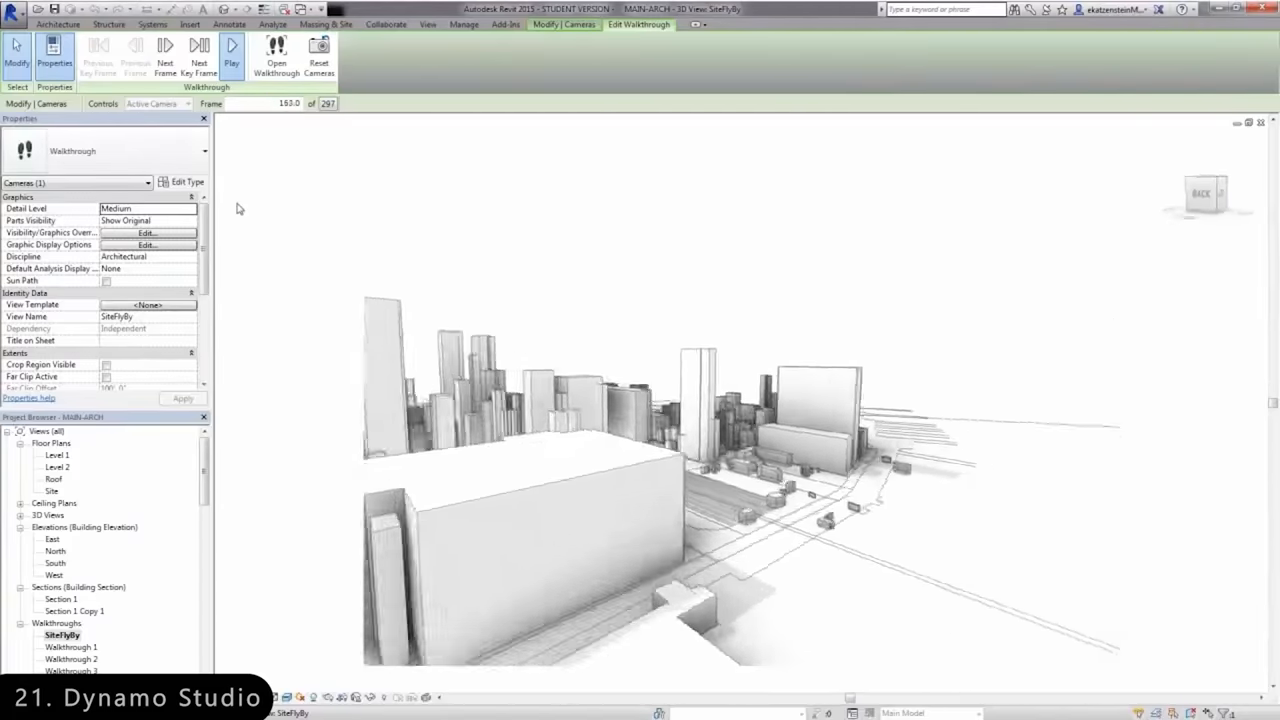
pyautogui.click(232, 50)
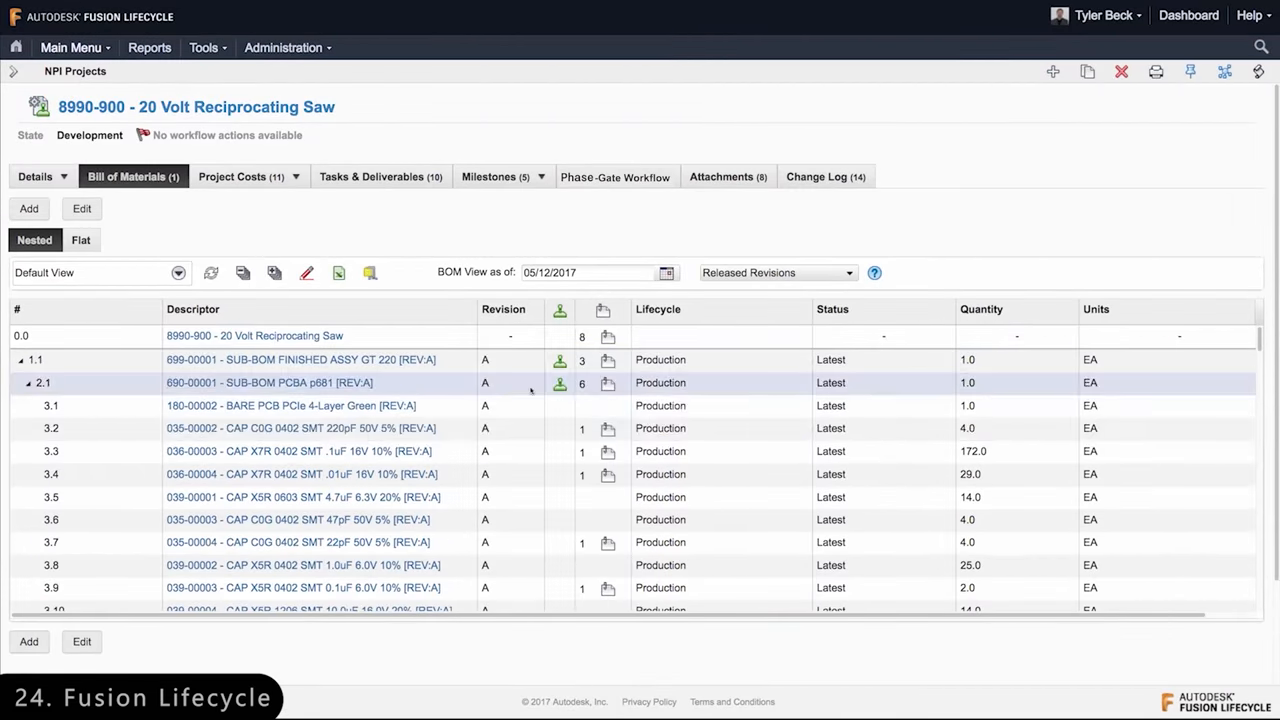
# - Show Tasks & Deliverables for the 20 Volt Reciprocating Saw and preview the second task
pyautogui.click(372, 176)
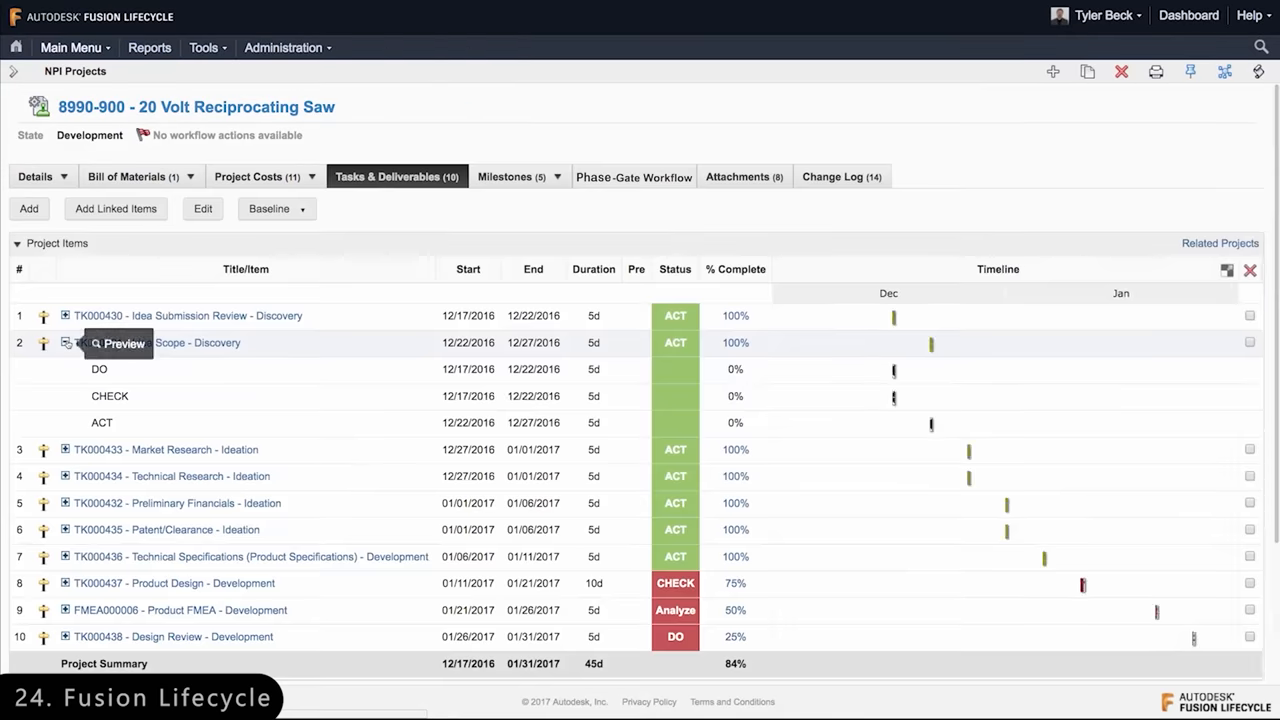
pyautogui.click(1188, 16)
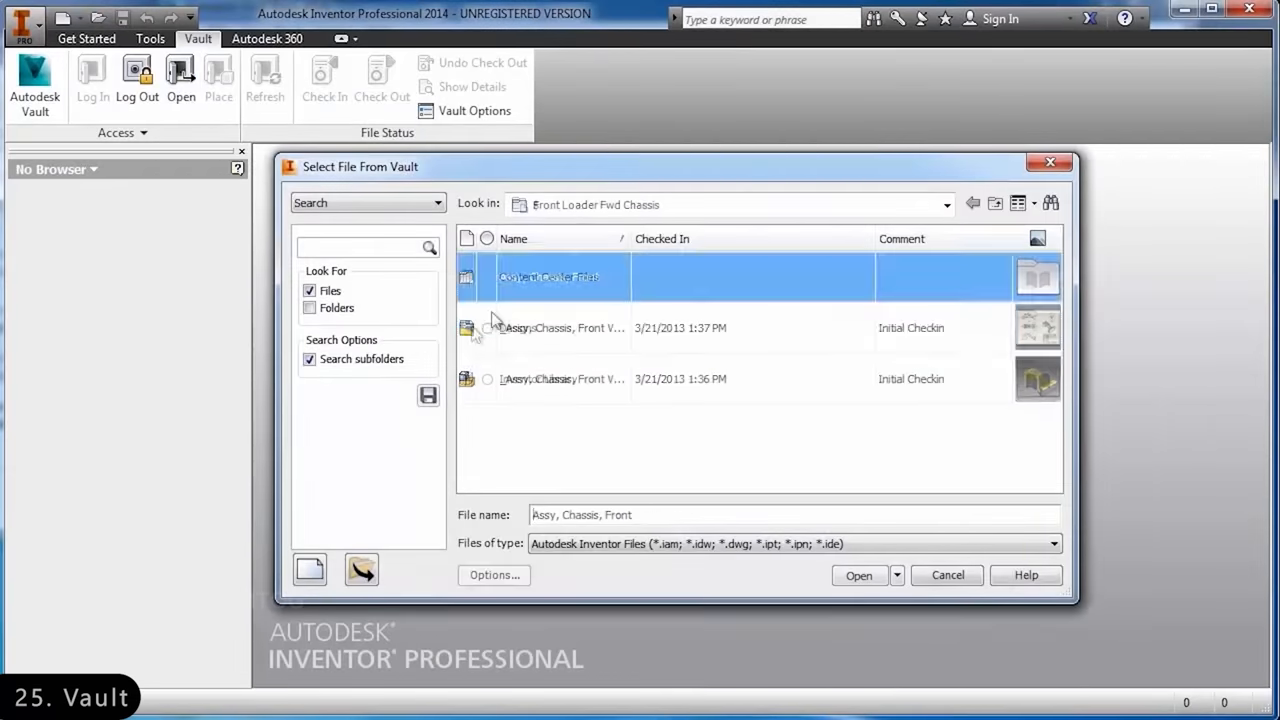
# - Select the front chassis assembly .iam from the search and show where it is used
pyautogui.click(858, 574)
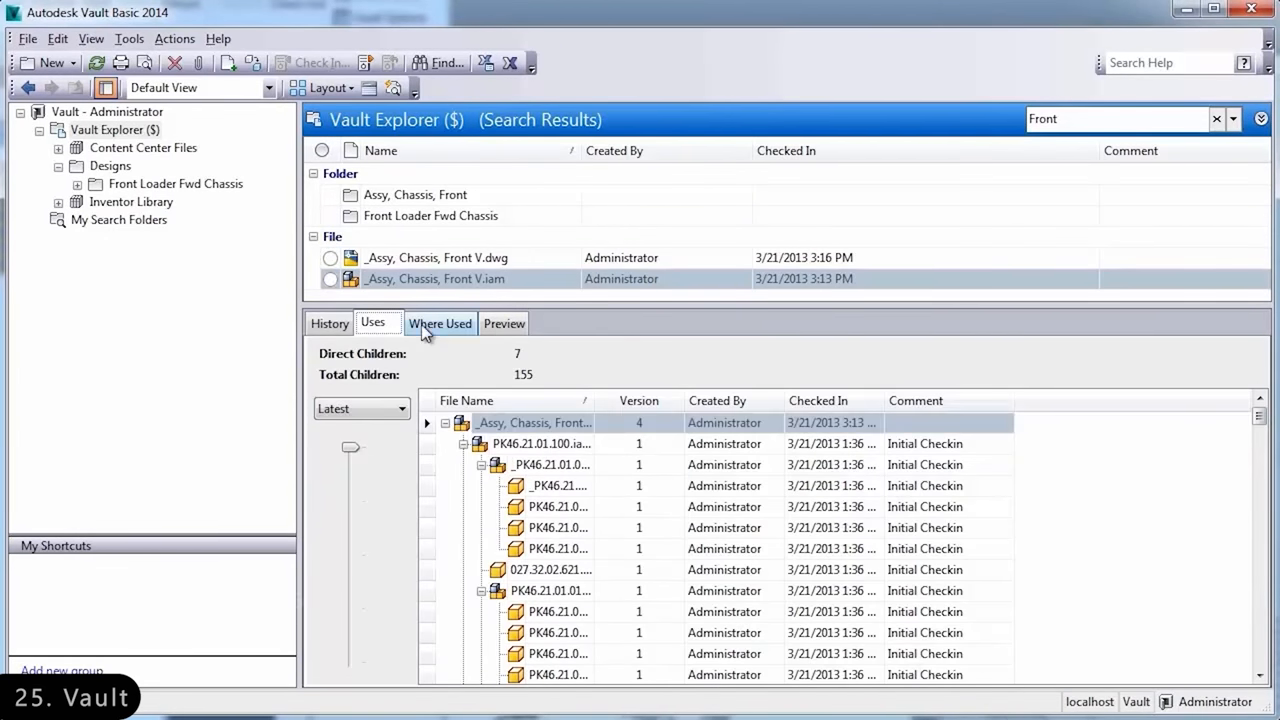
pyautogui.click(504, 324)
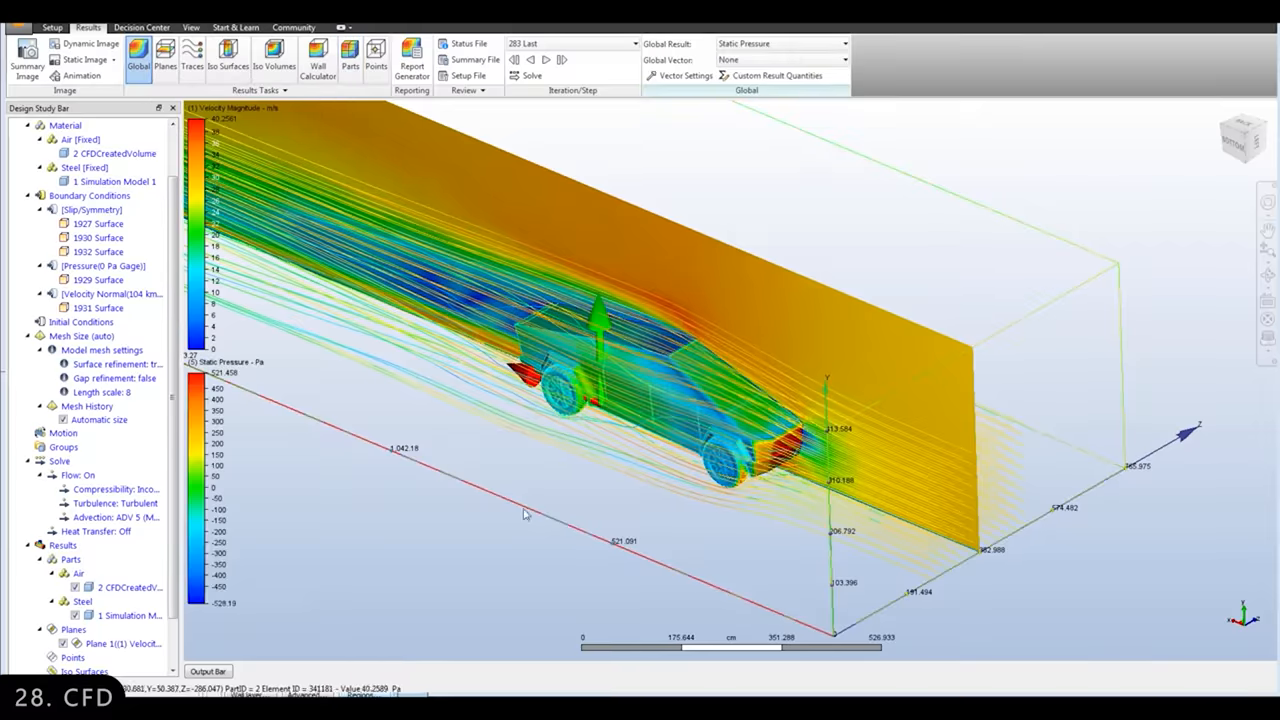
# - Switch the results from Planes to Traces around the car and animate the flow traces
pyautogui.click(192, 58)
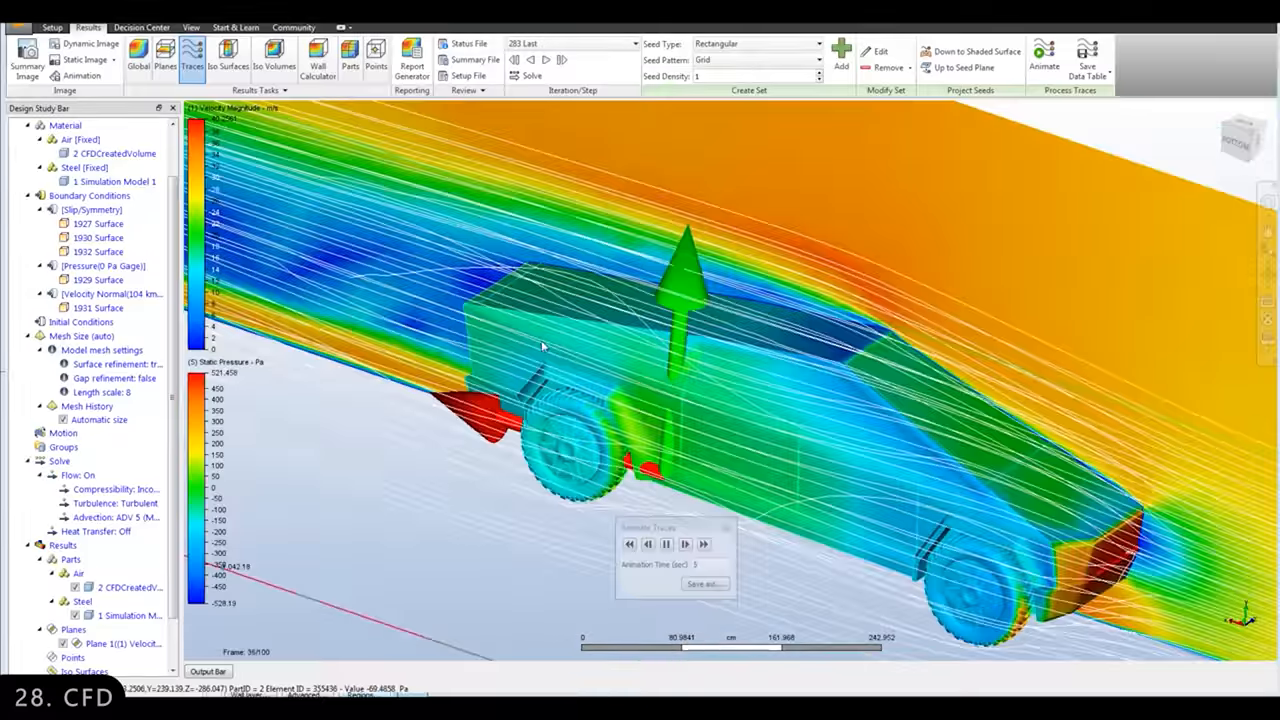
pyautogui.click(316, 58)
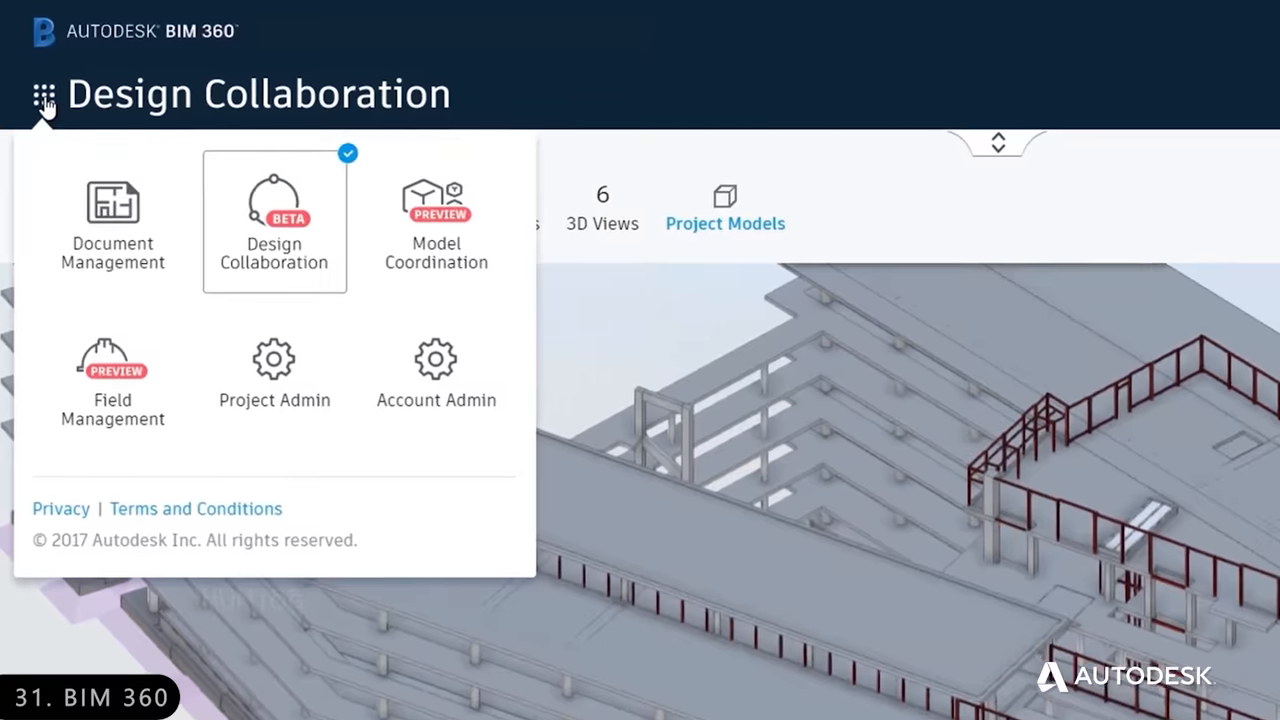
pyautogui.click(274, 220)
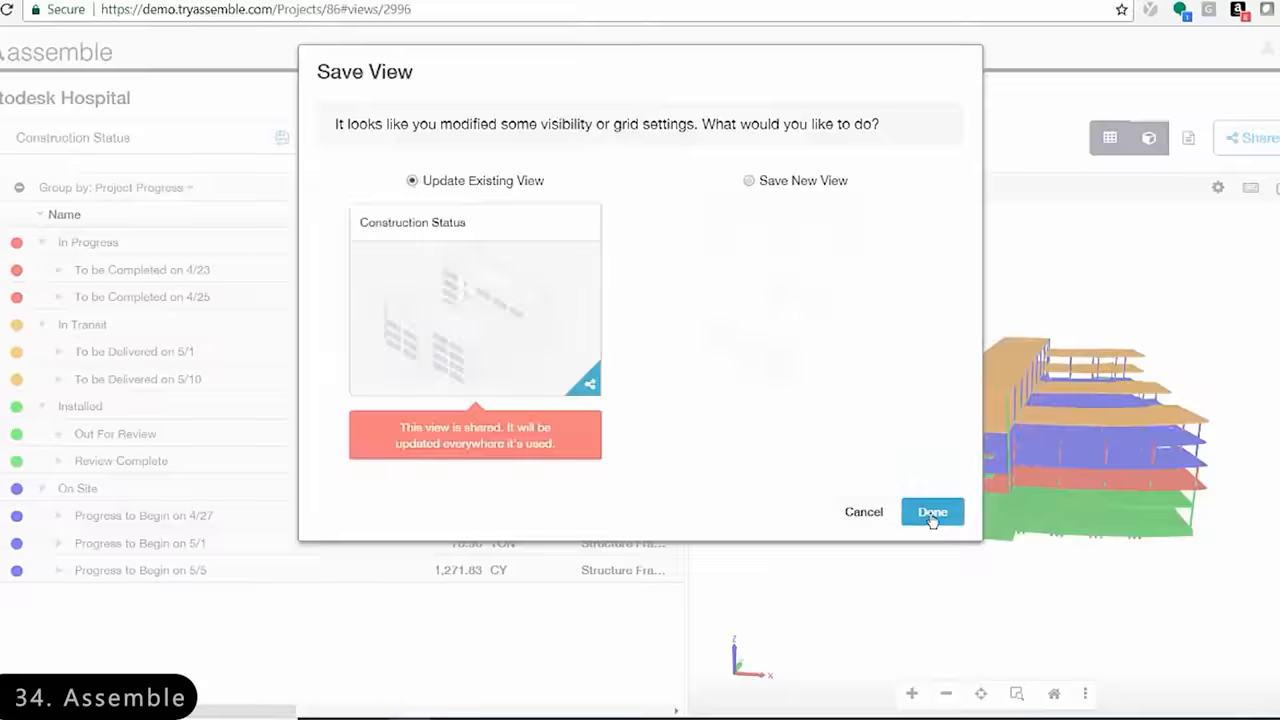
# - Confirm Update Existing View so the Construction Status view keeps the new visibility and grid settings
pyautogui.click(932, 512)
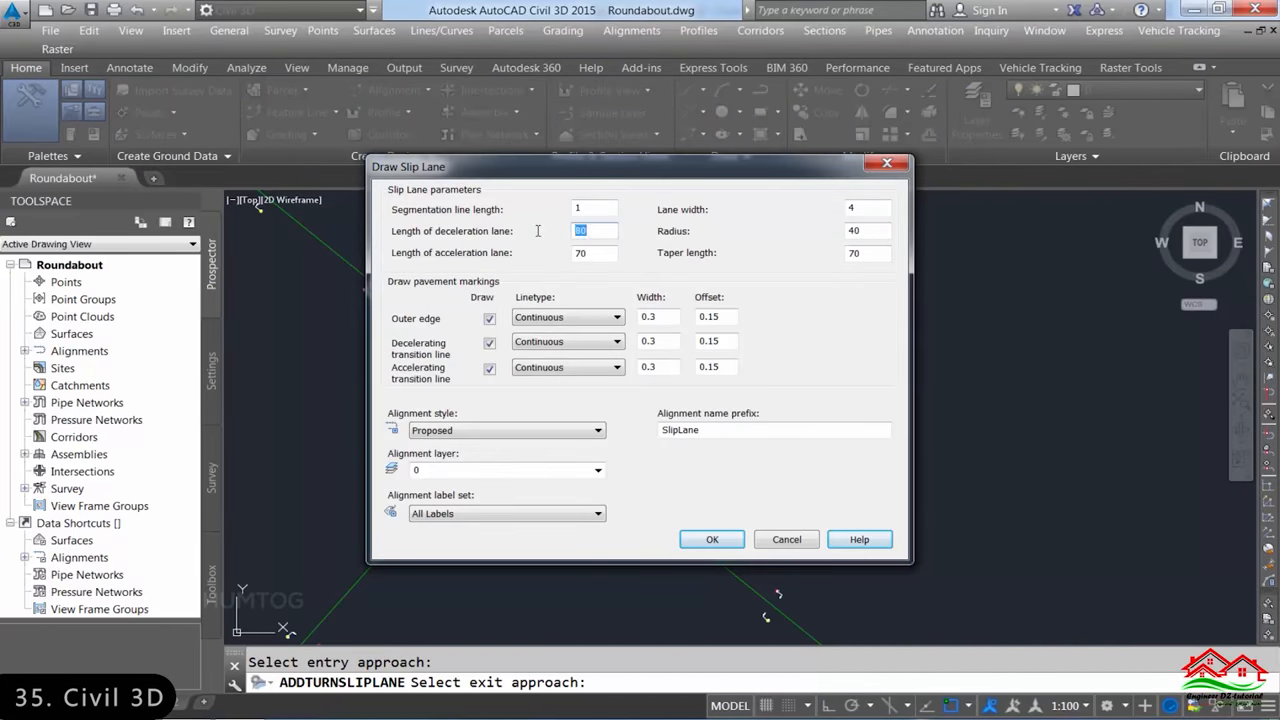
# - Set the slip lane's deceleration line length, then begin the two-plate 2-by-2 Ti-6Al-4v bolted joint setup
pyautogui.click(712, 540)
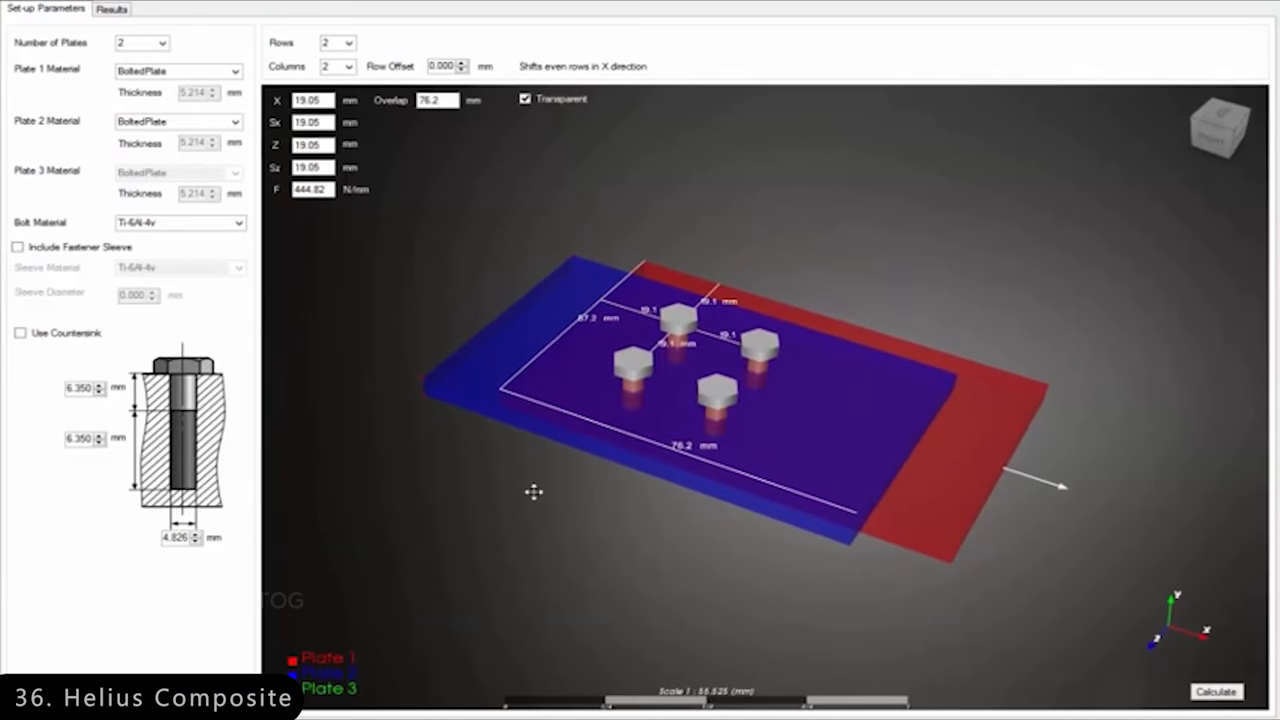
pyautogui.click(138, 42)
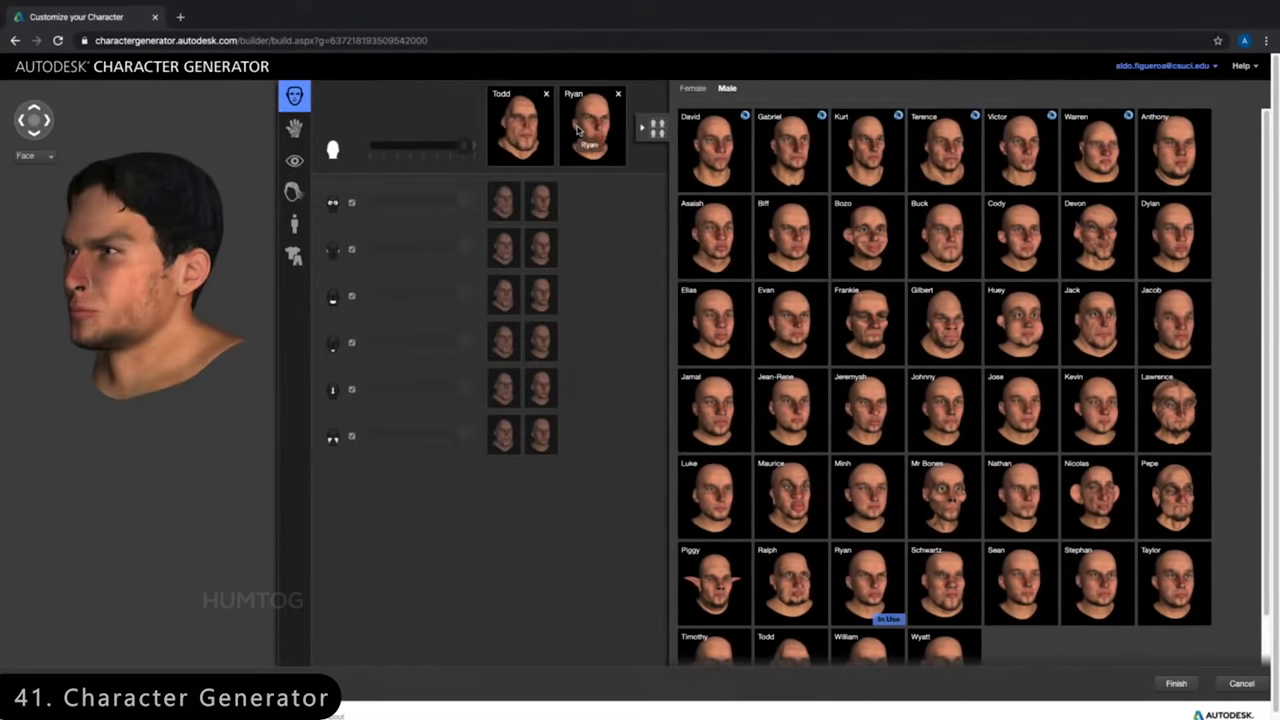
# - Drag the face blend slider between the two chosen male head presets
pyautogui.moveTo(464, 148); pyautogui.dragTo(470, 152)
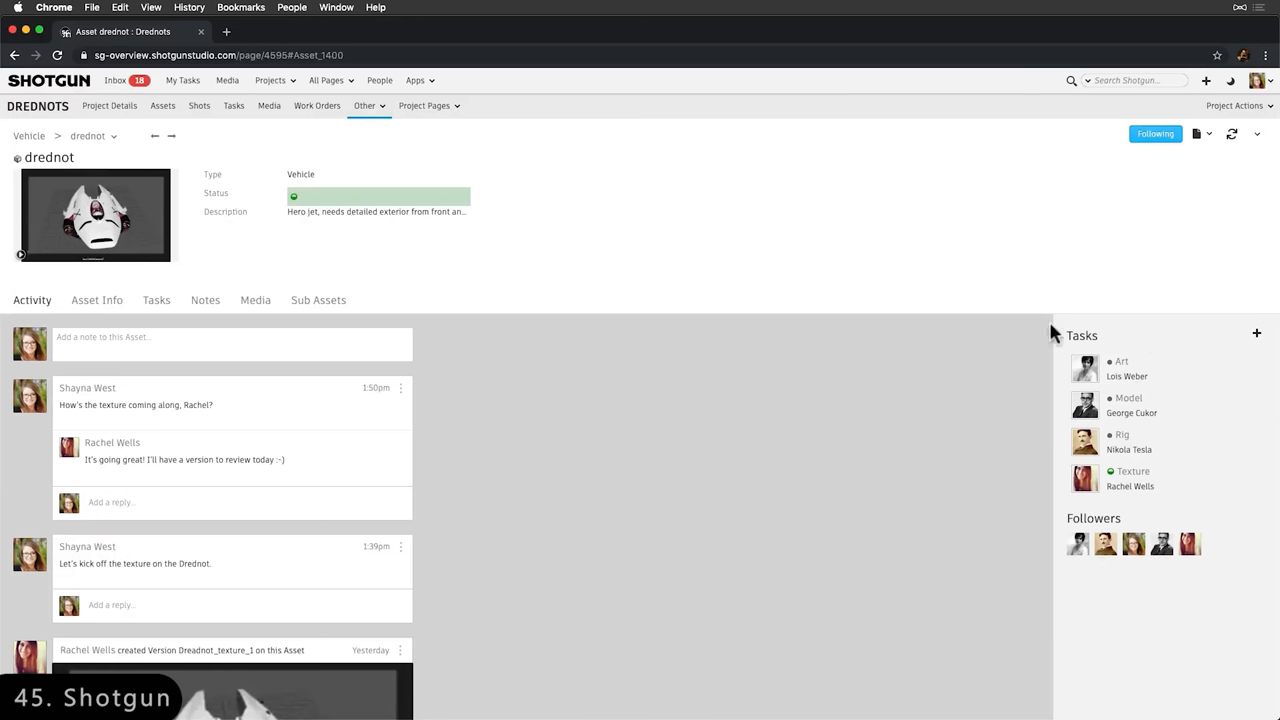
# - Navigate to the dreadnot asset to view its Activity feed and Tasks panel
pyautogui.click(232, 104)
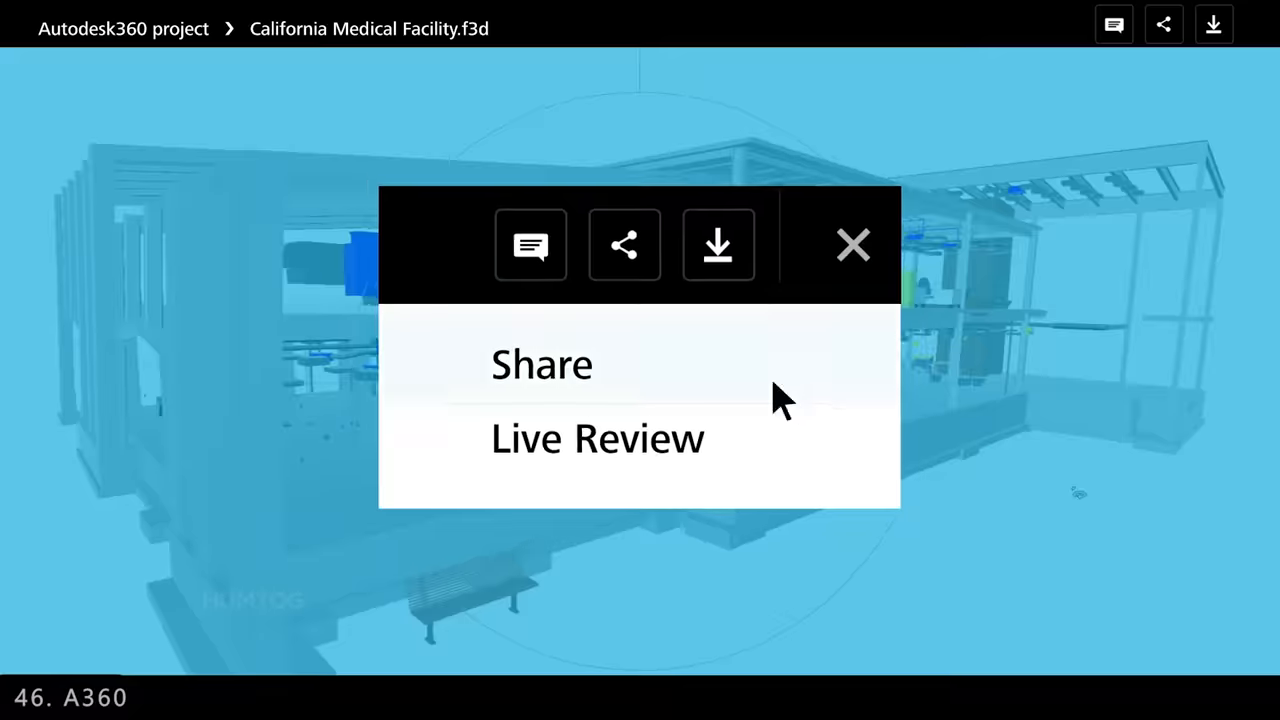
# - Dismiss the Share / Live Review popup to return to the medical facility model view
pyautogui.click(852, 244)
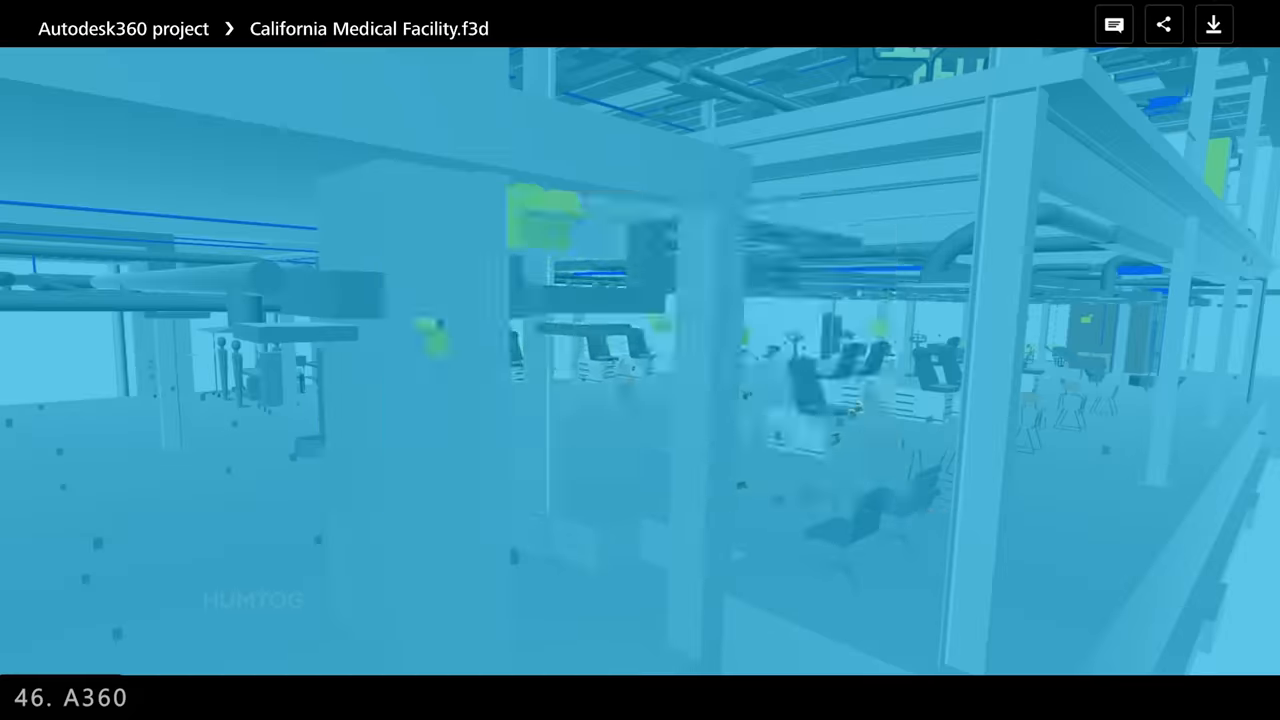